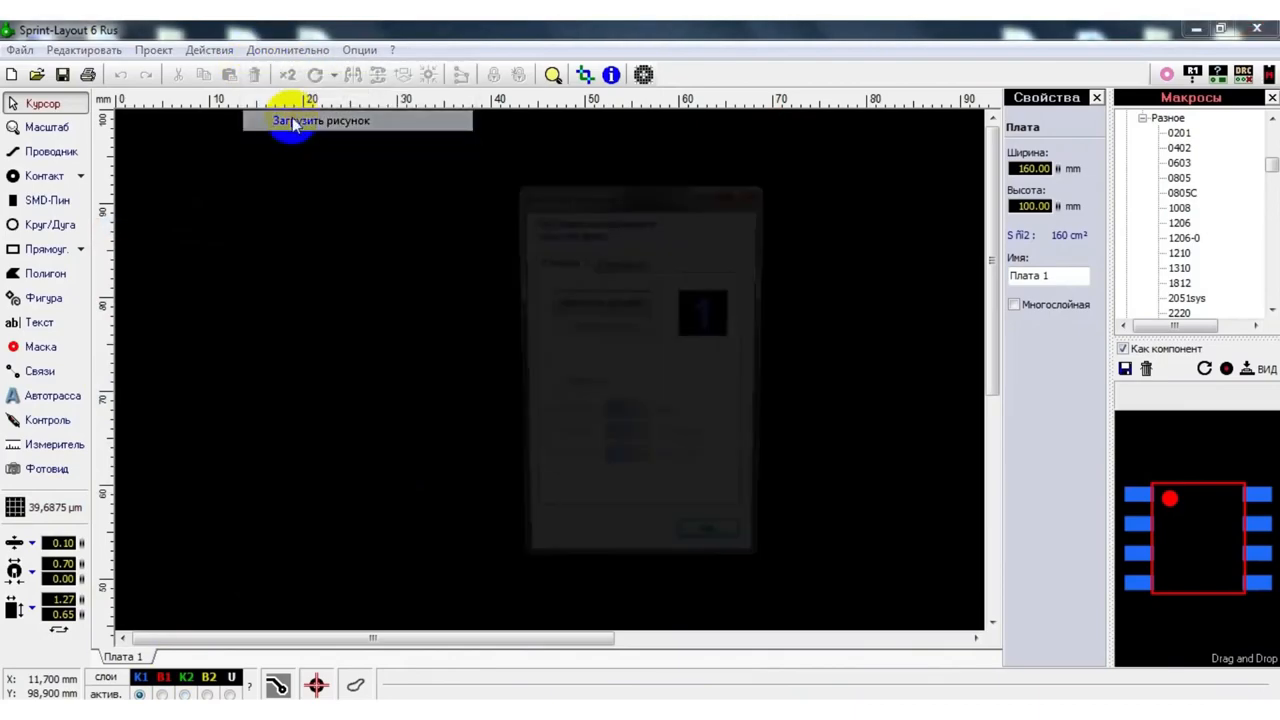
Load kjyhgjh 001.jpg, the orange board photo, as the tracing background.
click(320, 120)
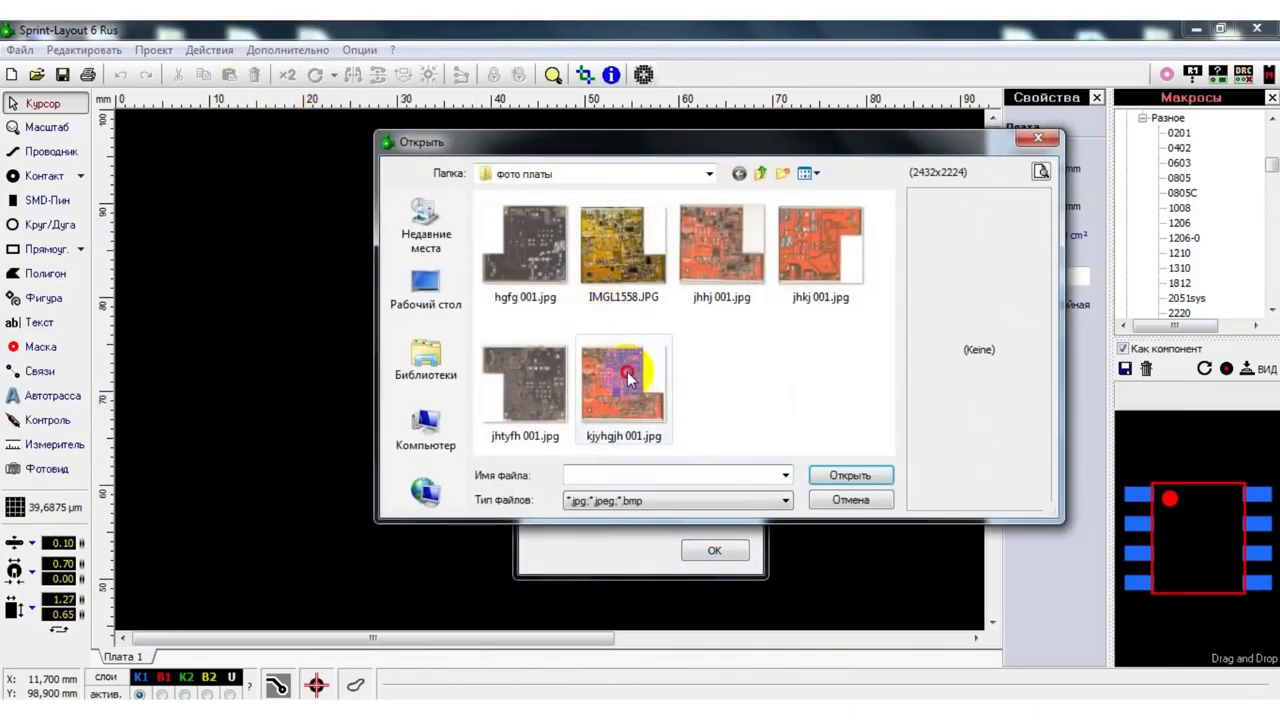
click(851, 475)
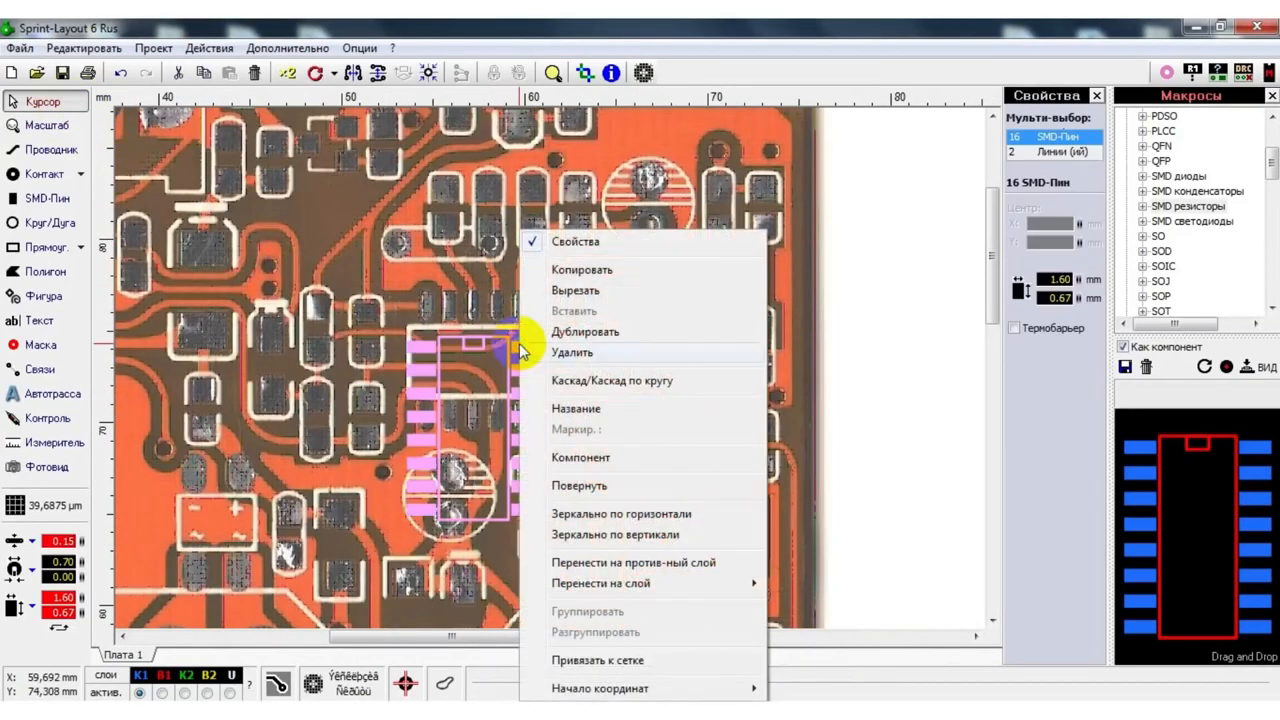
Drag the 16-pad SMD footprint onto the chip so its pads sit on the pins.
drag(470, 340, 595, 315)
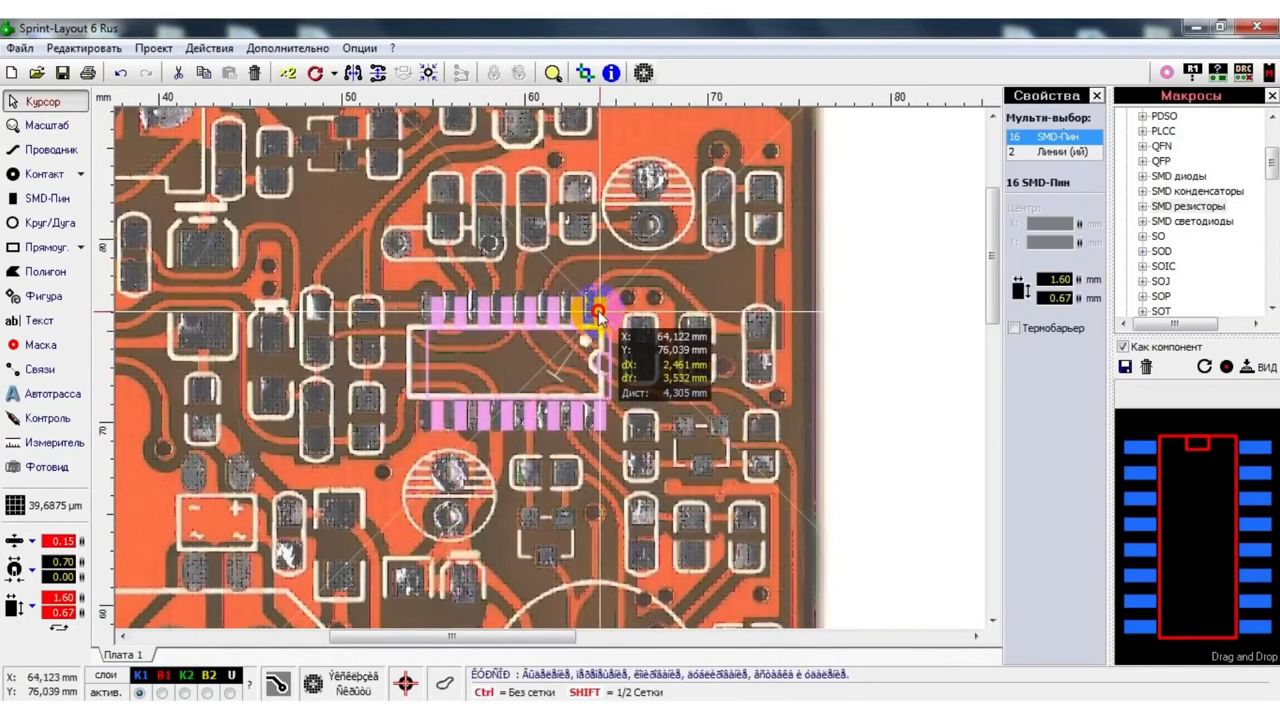
drag(600, 315, 588, 308)
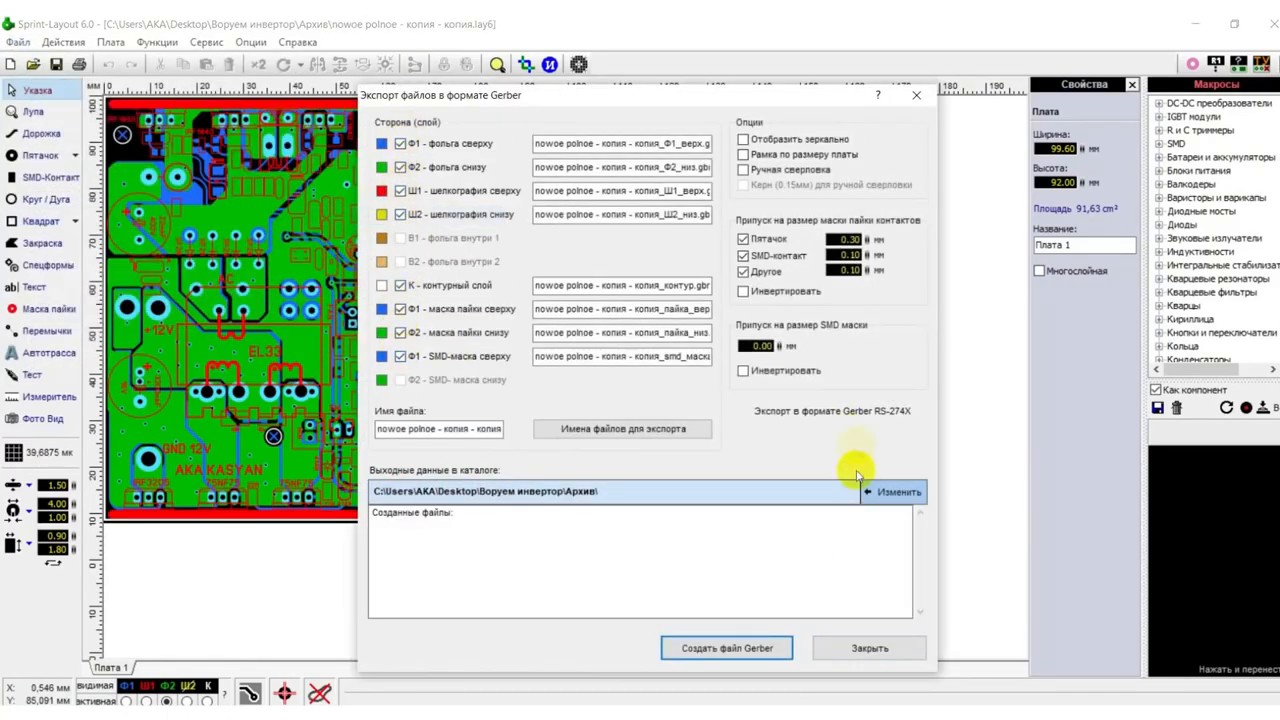
Choose the Gerber output folder and reach the Gerber export options.
click(894, 492)
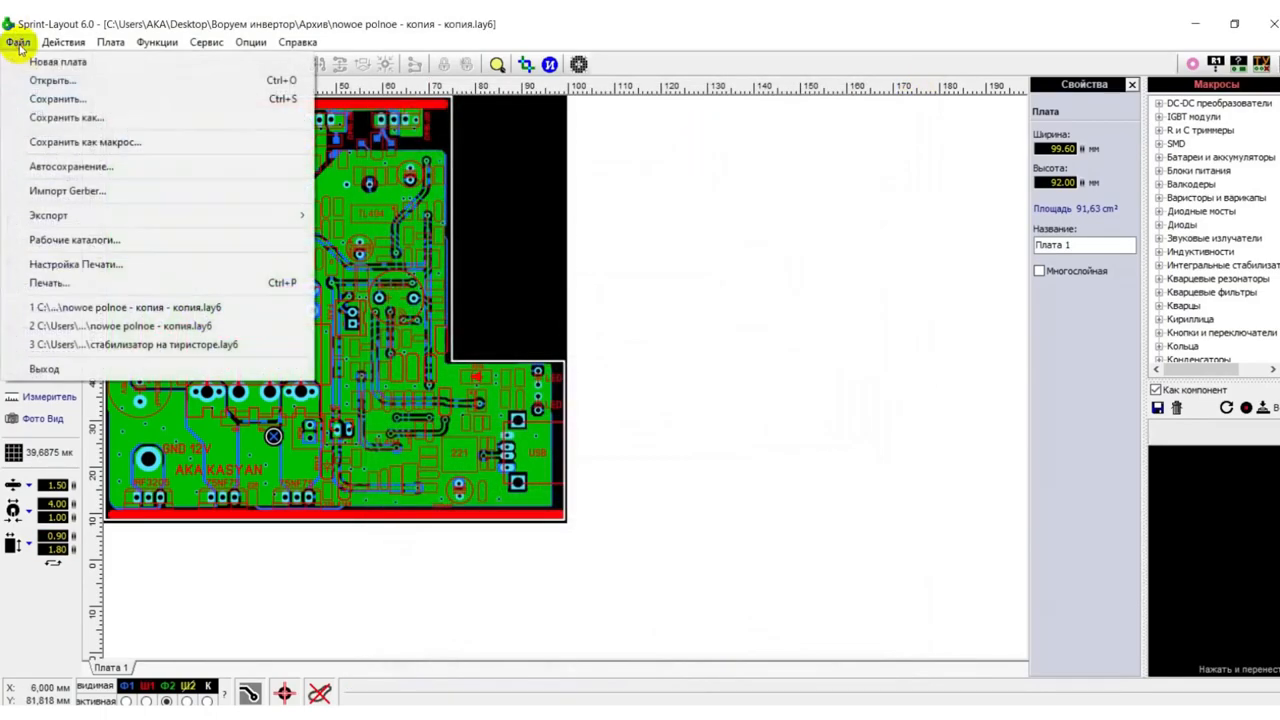
click(680, 438)
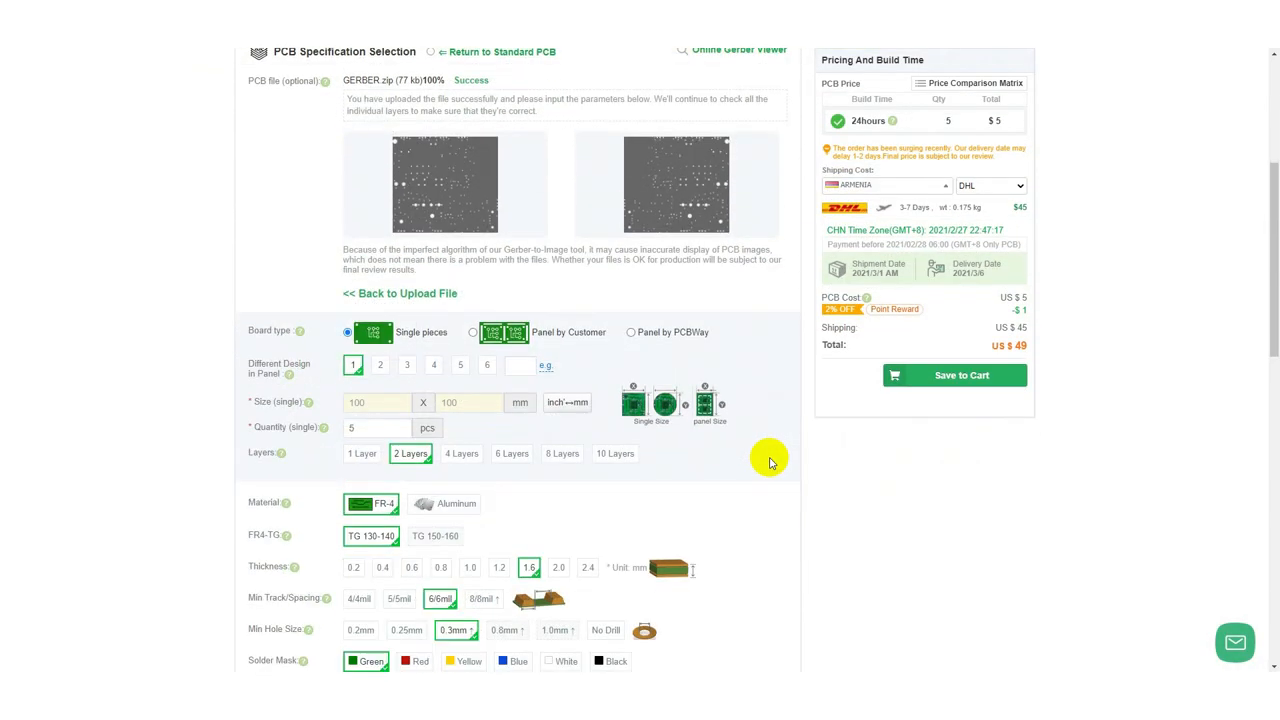
Switch shipping to FedEx IP and save the board order to the cart.
scroll(down, 3)
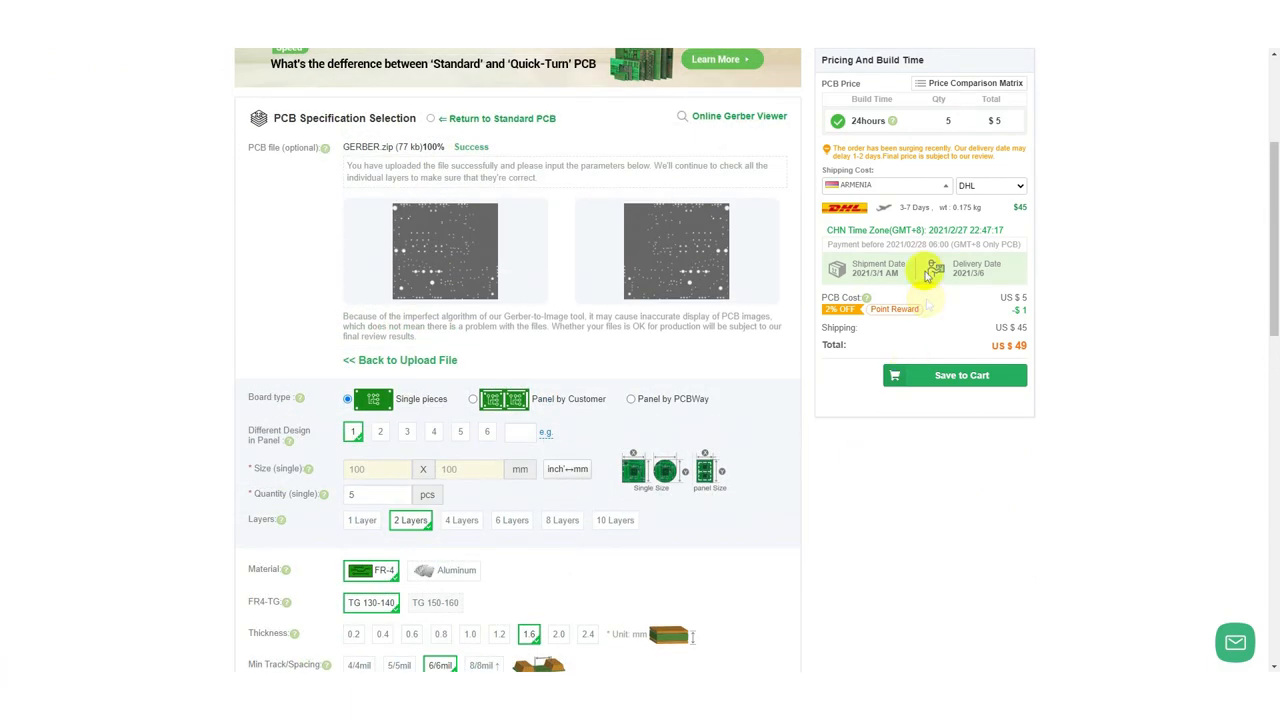
click(991, 185)
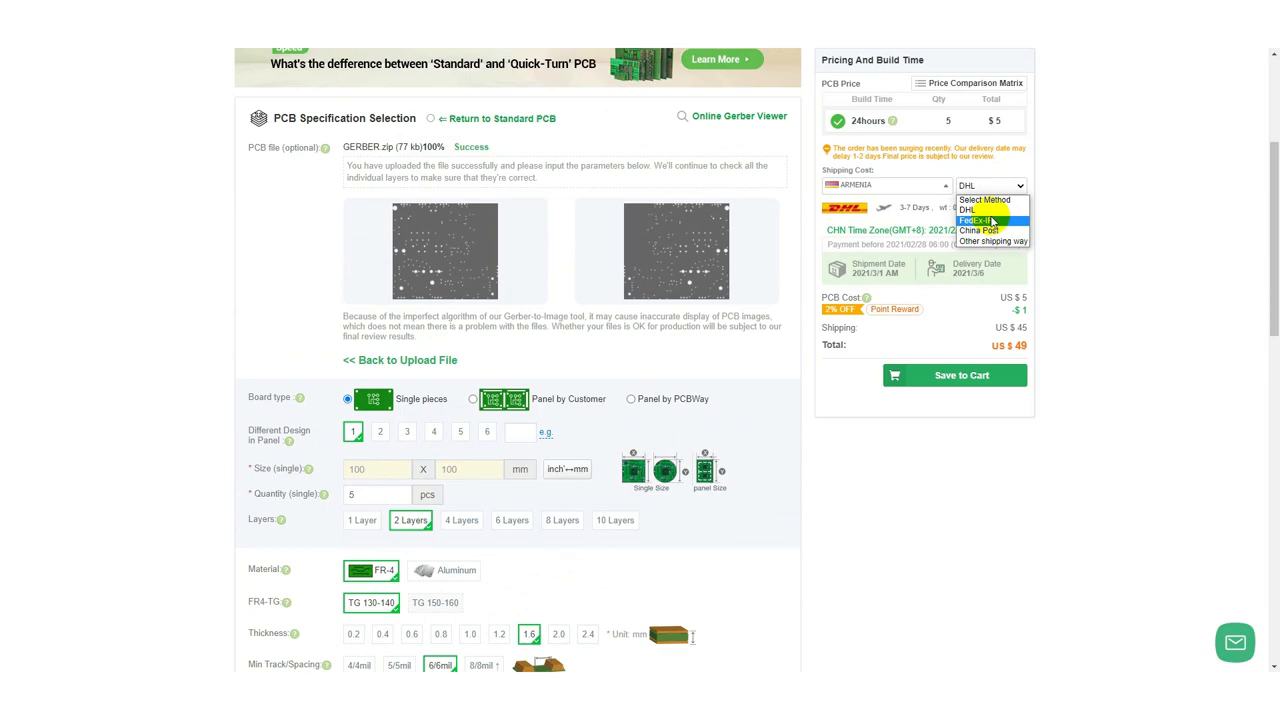
click(977, 220)
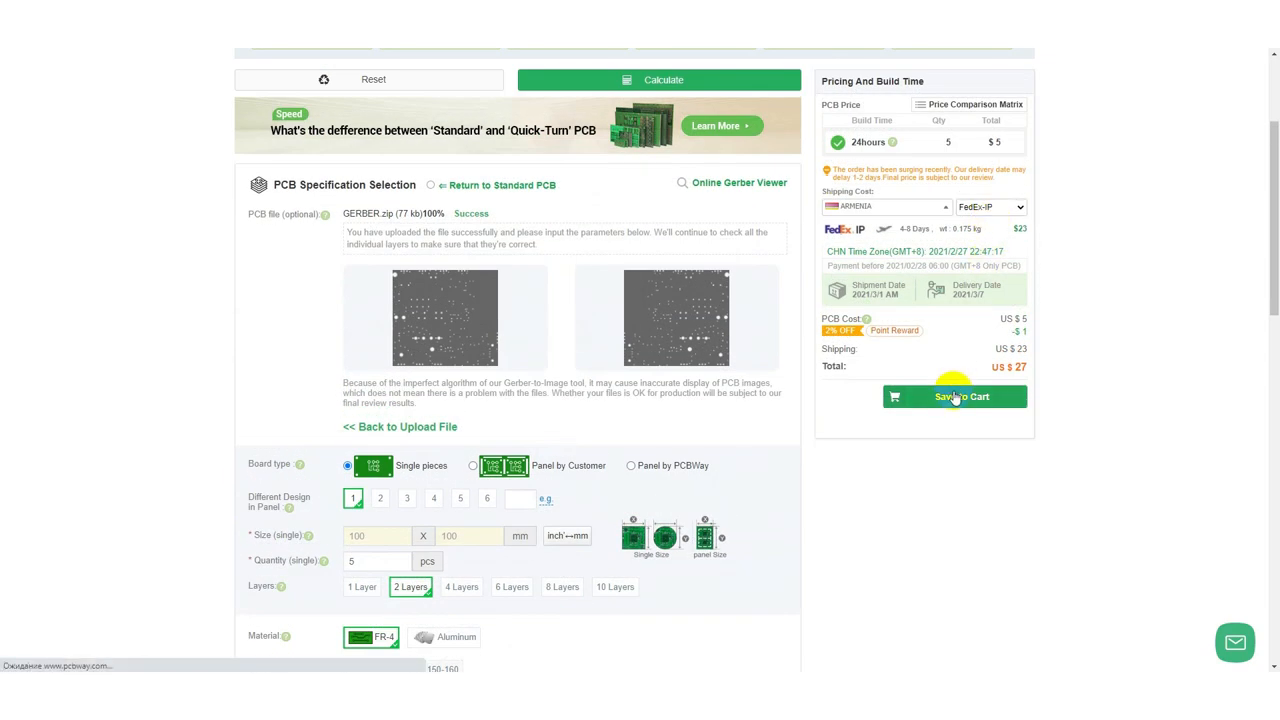
click(739, 183)
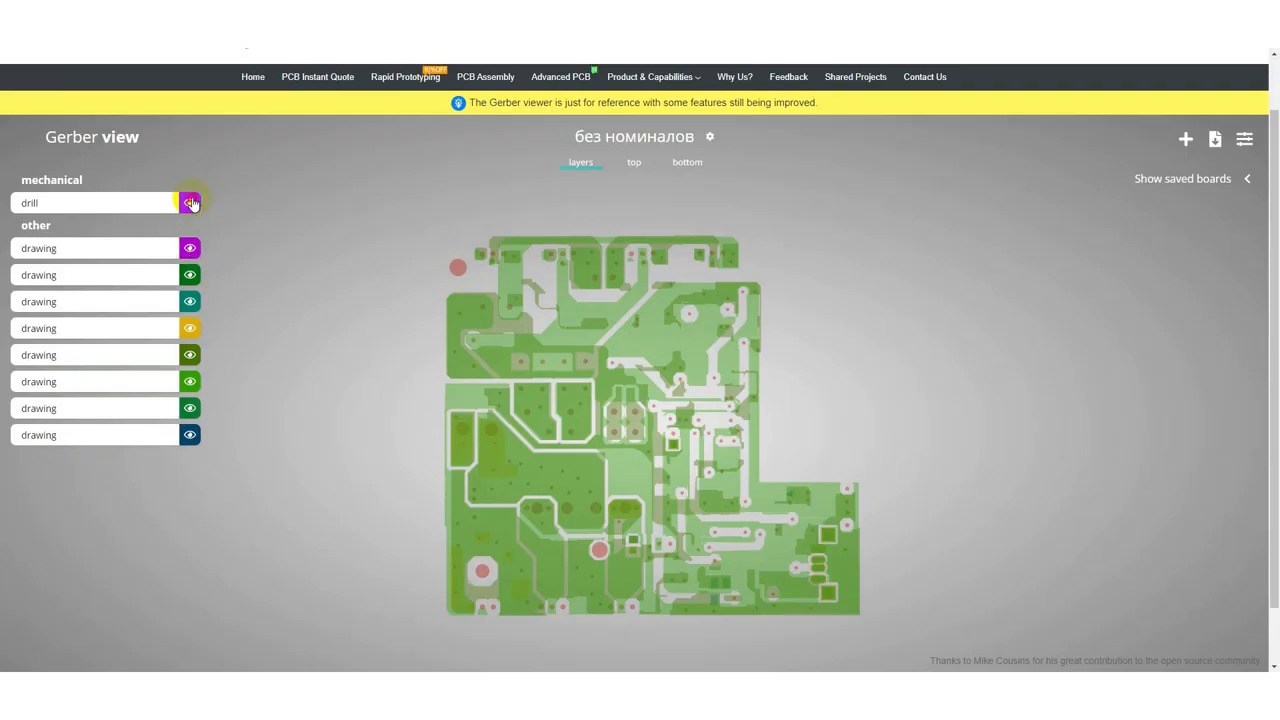